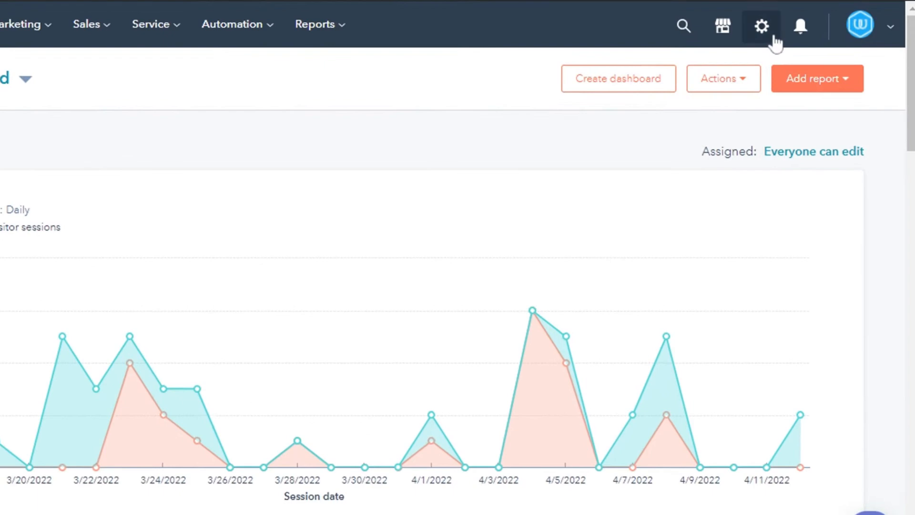
{"action": "mouse_move", "coordinate": [359, 86]}
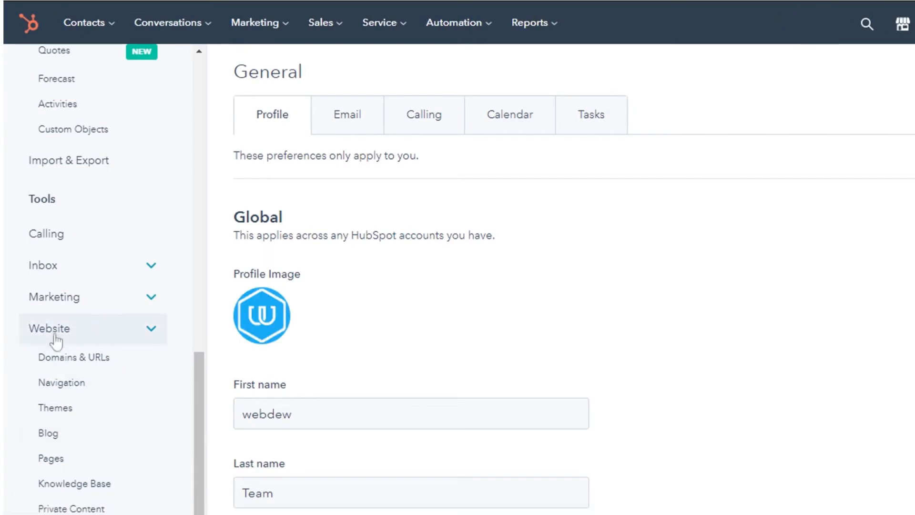
{"action": "mouse_move", "coordinate": [70, 468]}
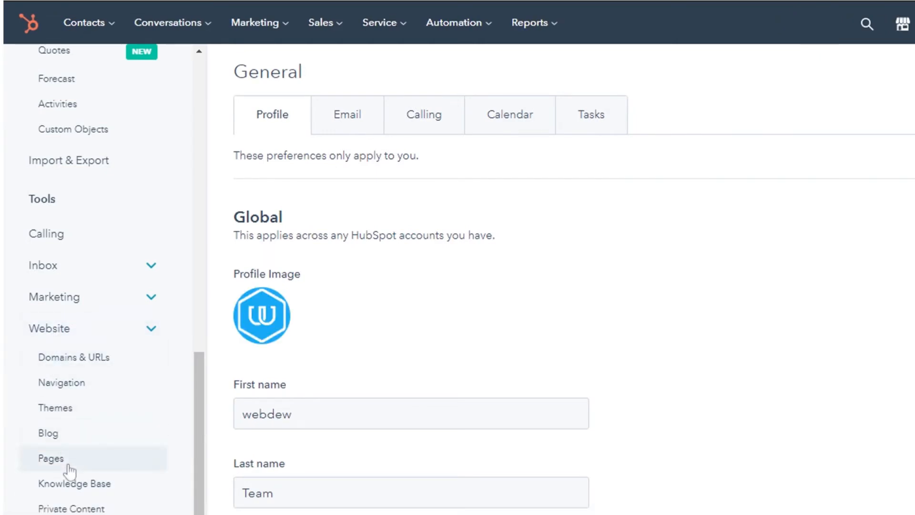
- Open the Website Pages settings for all domains from the settings sidebar
{"action": "left_click", "coordinate": [51, 458]}
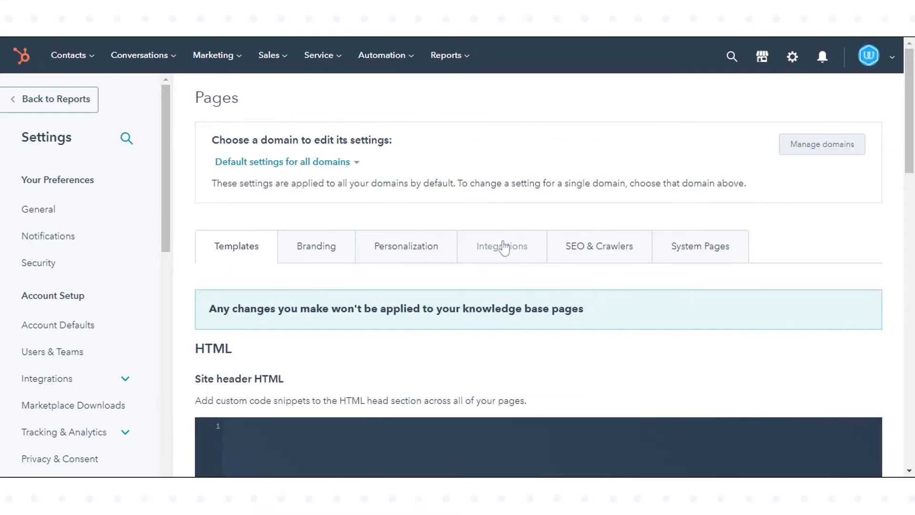
- On the Integrations tab, enable Google Tag Manager with ID GTM-11111 and save
{"action": "left_click", "coordinate": [501, 246]}
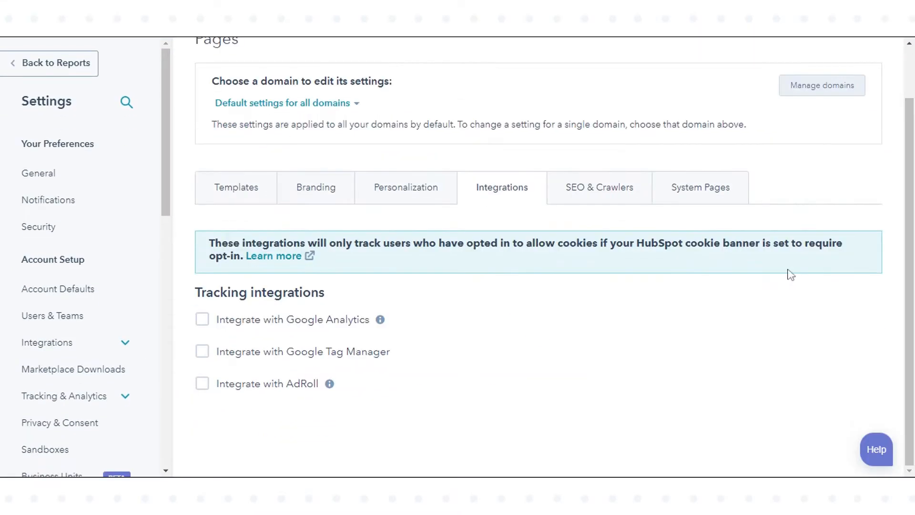
{"action": "left_click", "coordinate": [201, 350]}
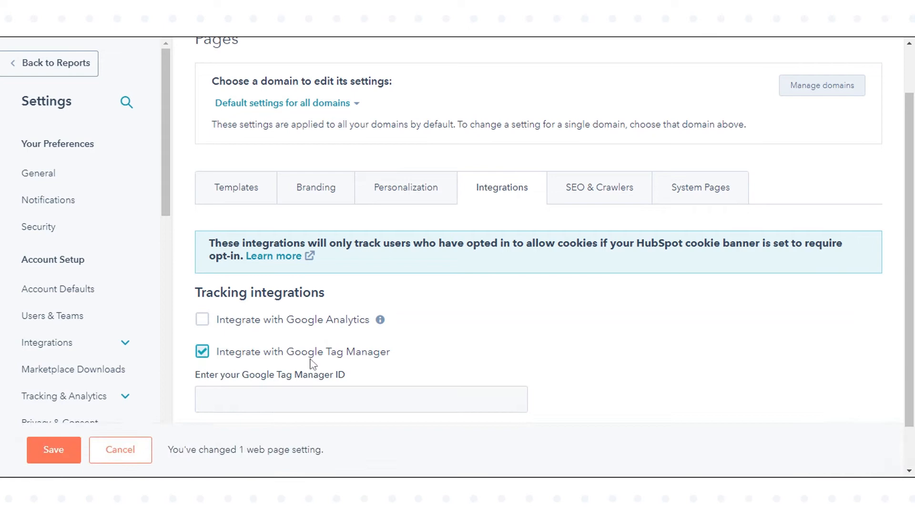
{"action": "left_click", "coordinate": [361, 398]}
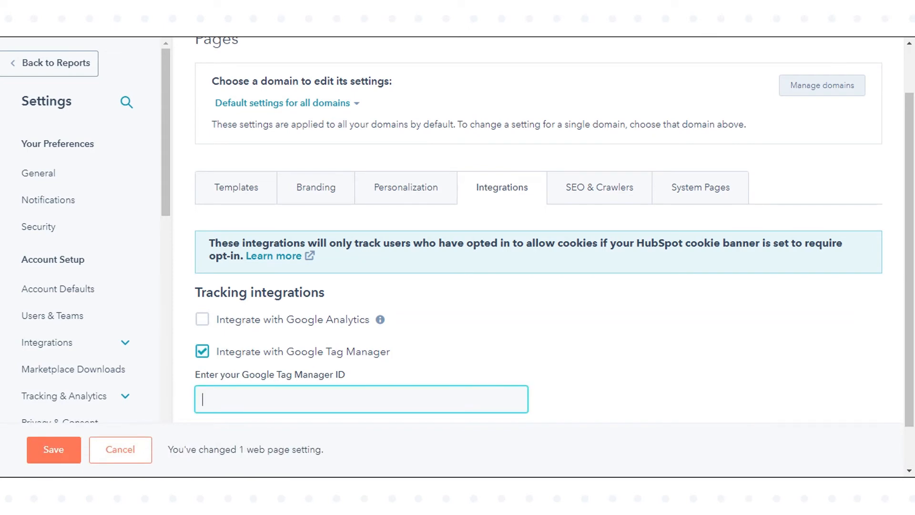
{"action": "type", "text": "GTM"}
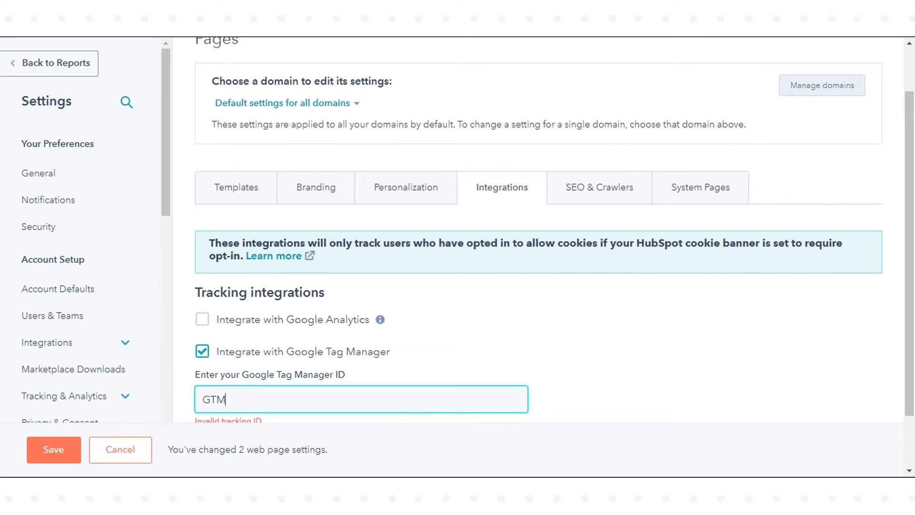
{"action": "type", "text": "-"}
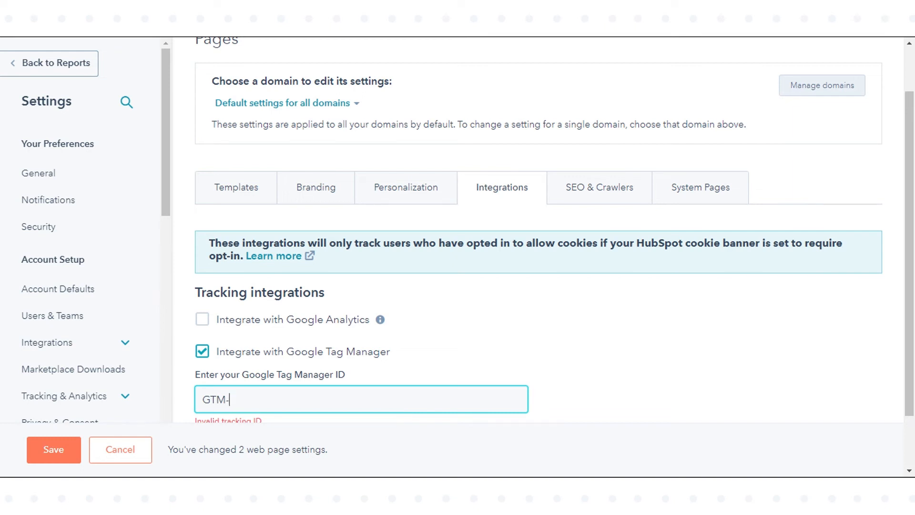
{"action": "type", "text": "11111"}
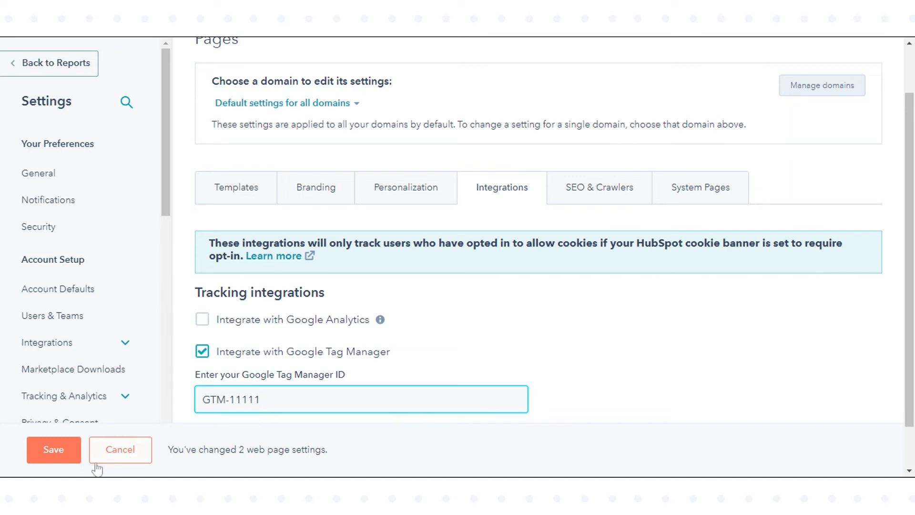
{"action": "left_click", "coordinate": [53, 449]}
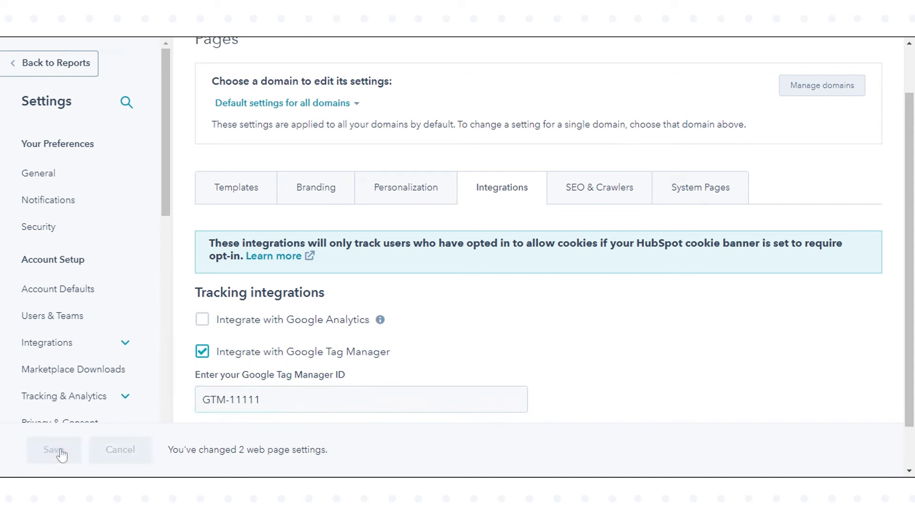
{"action": "left_click", "coordinate": [53, 449]}
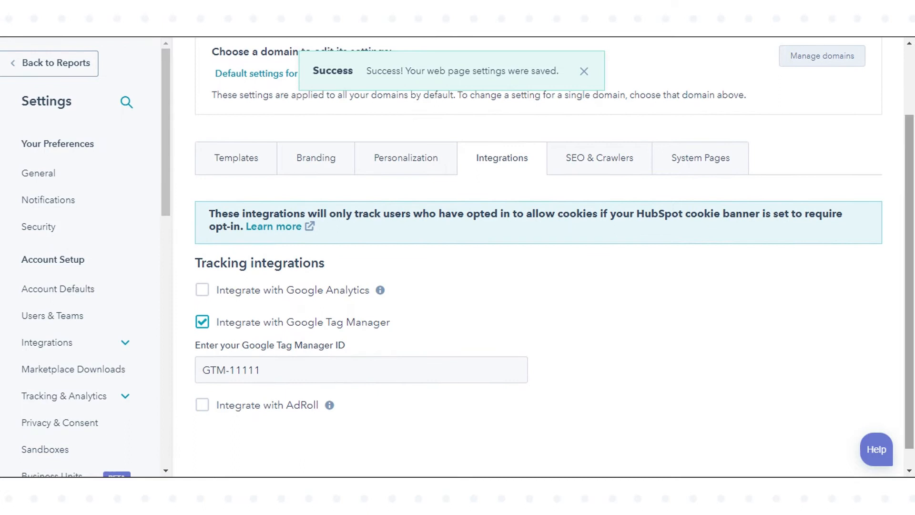
- Dismiss the saved-settings confirmation on the Pages Integrations settings
{"action": "left_click", "coordinate": [583, 71]}
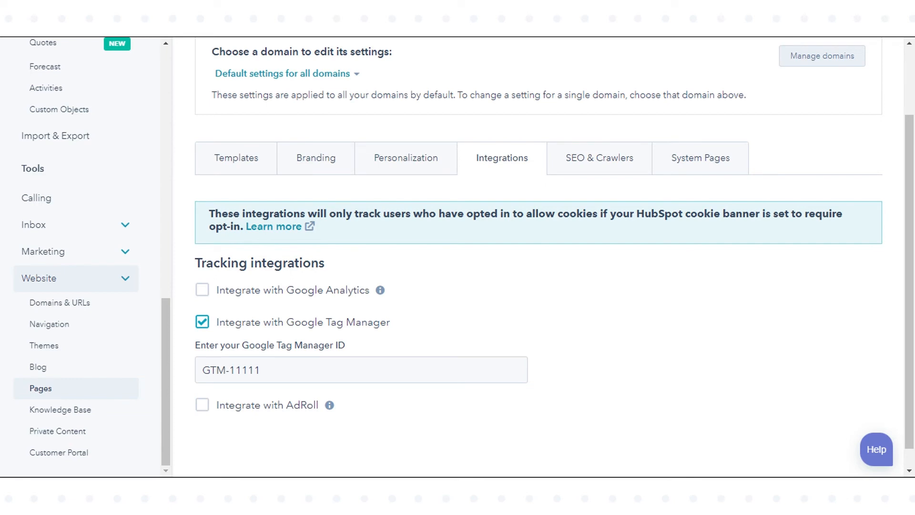
{"action": "mouse_move", "coordinate": [52, 393]}
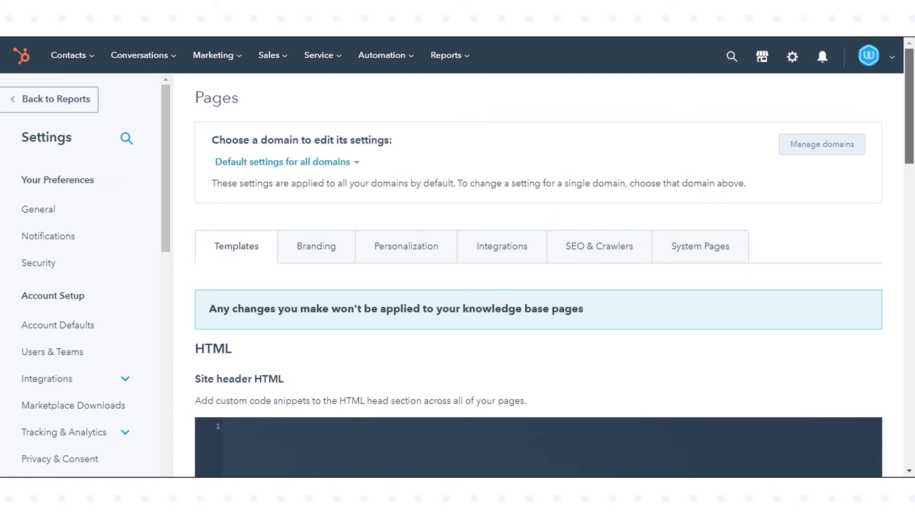
{"action": "left_click", "coordinate": [285, 162]}
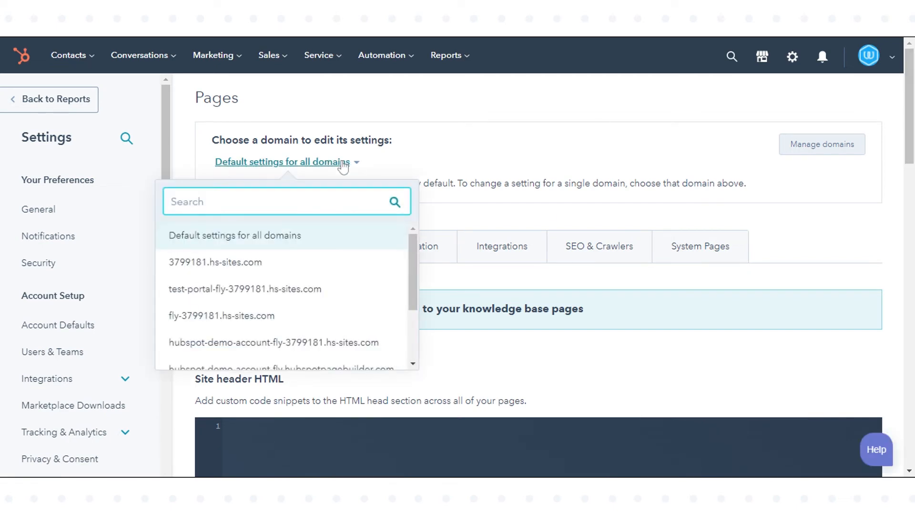
{"action": "mouse_move", "coordinate": [253, 316]}
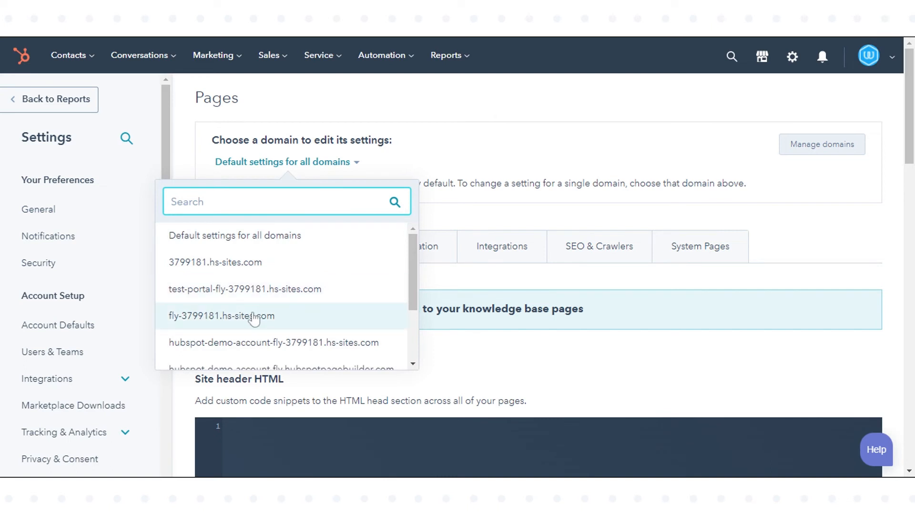
{"action": "mouse_move", "coordinate": [254, 241]}
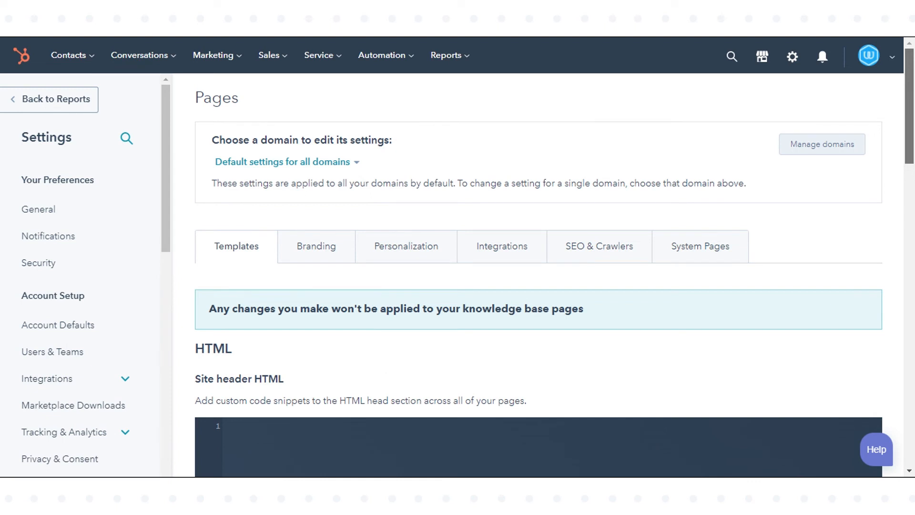
- Paste the Google Ads gtag script into Site header and footer HTML, then save
{"action": "scroll", "scroll_direction": "down", "scroll_amount": 3}
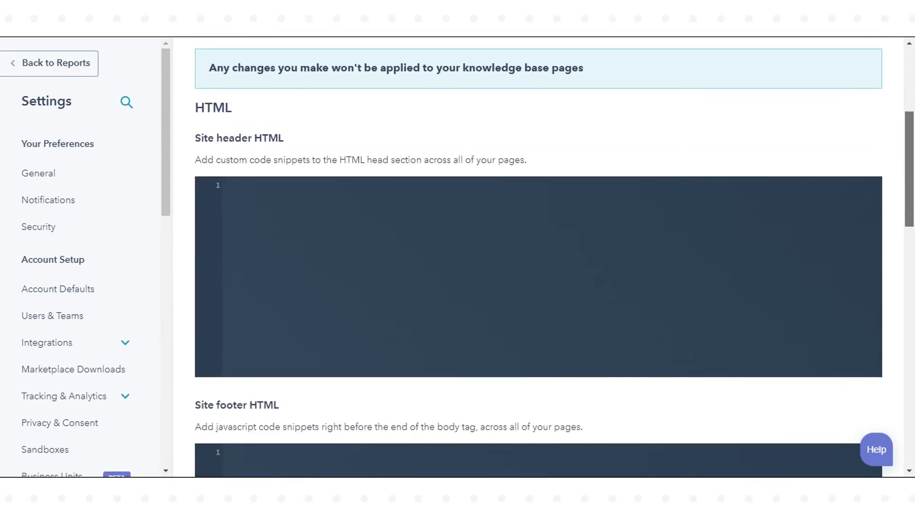
{"action": "mouse_move", "coordinate": [259, 264]}
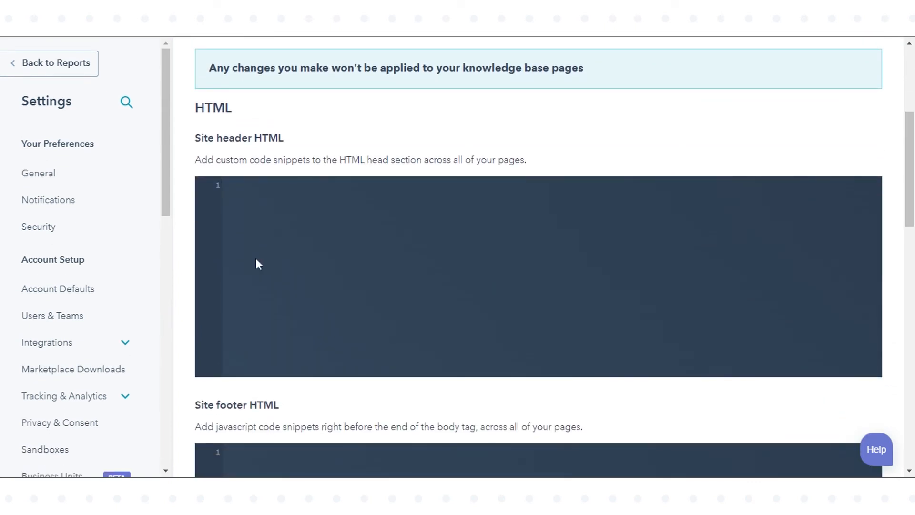
{"action": "type", "text": "<!-- Global site tag (gtag.js) - Google Ads: CONVERSION_ID -->"}
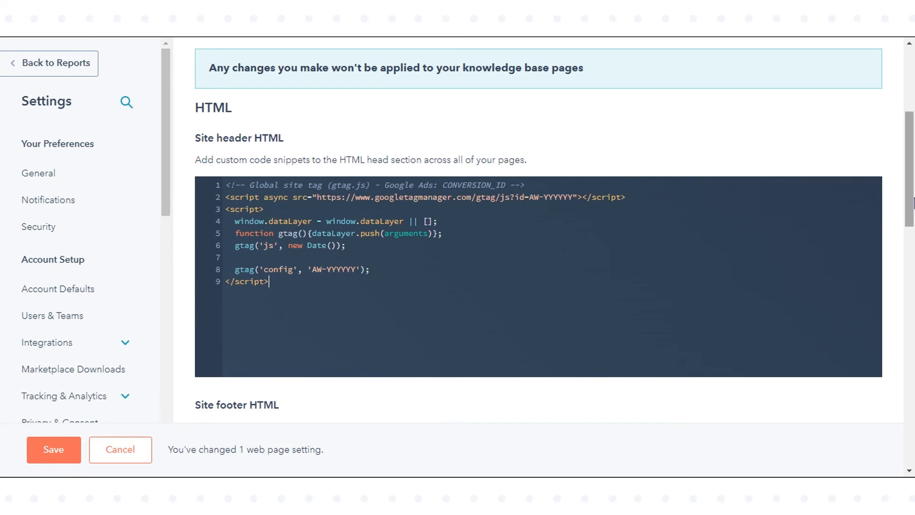
{"action": "scroll", "scroll_direction": "down", "scroll_amount": 3}
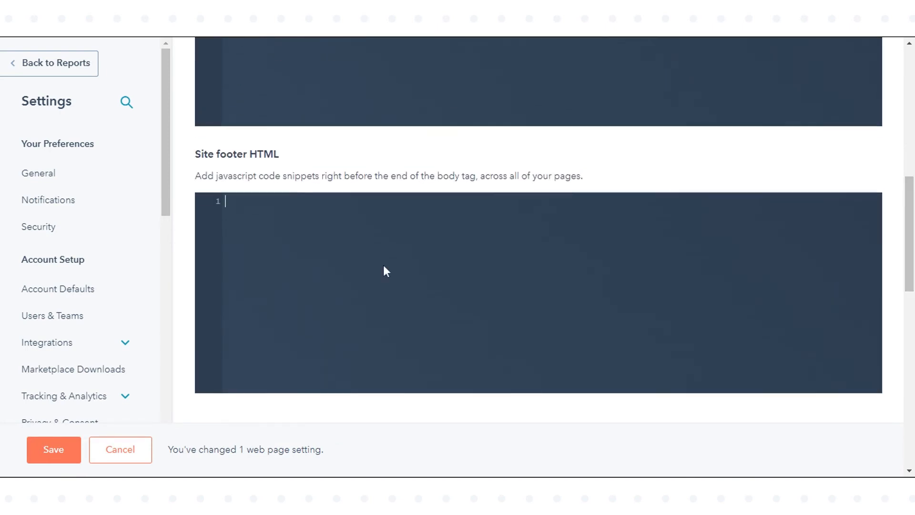
{"action": "type", "text": "<!-- Global site tag (gtag.js) - Google Ads: CONVERSION_ID -->"}
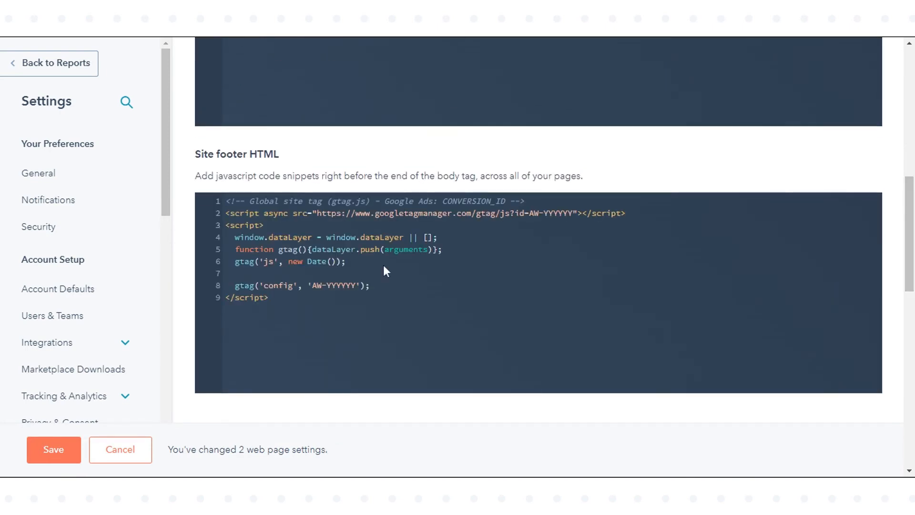
{"action": "scroll", "scroll_direction": "down", "scroll_amount": 3}
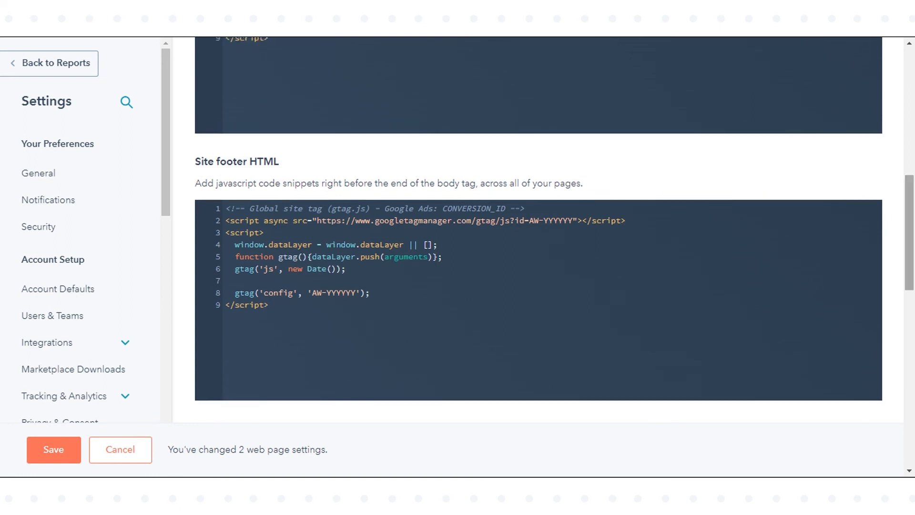
{"action": "left_click", "coordinate": [53, 449]}
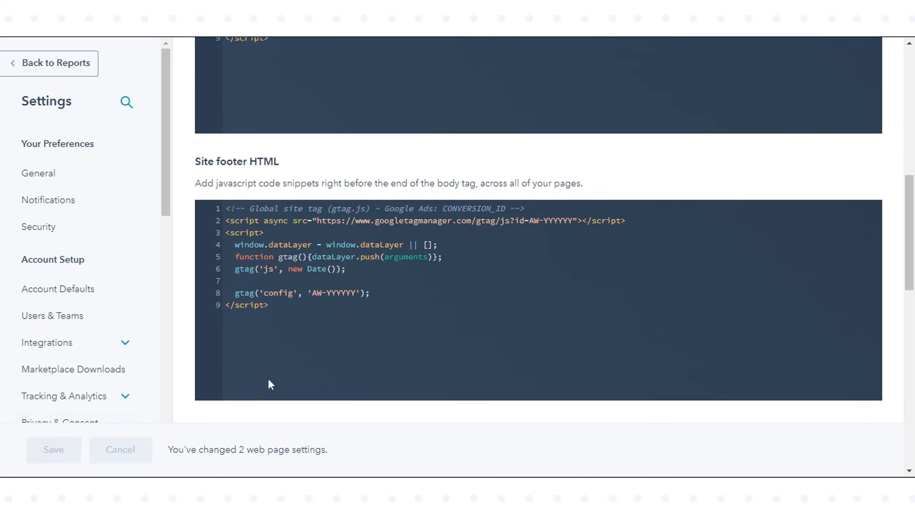
{"action": "left_click", "coordinate": [53, 449]}
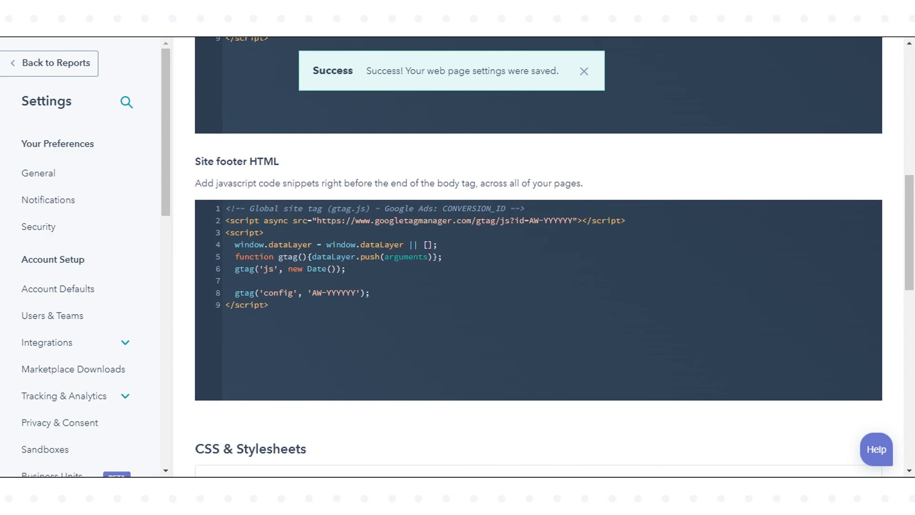
{"action": "left_click", "coordinate": [584, 70]}
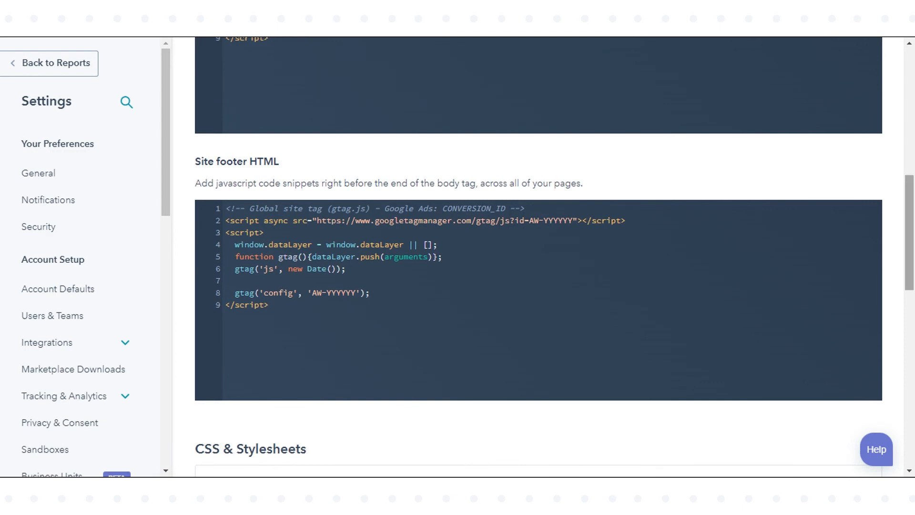